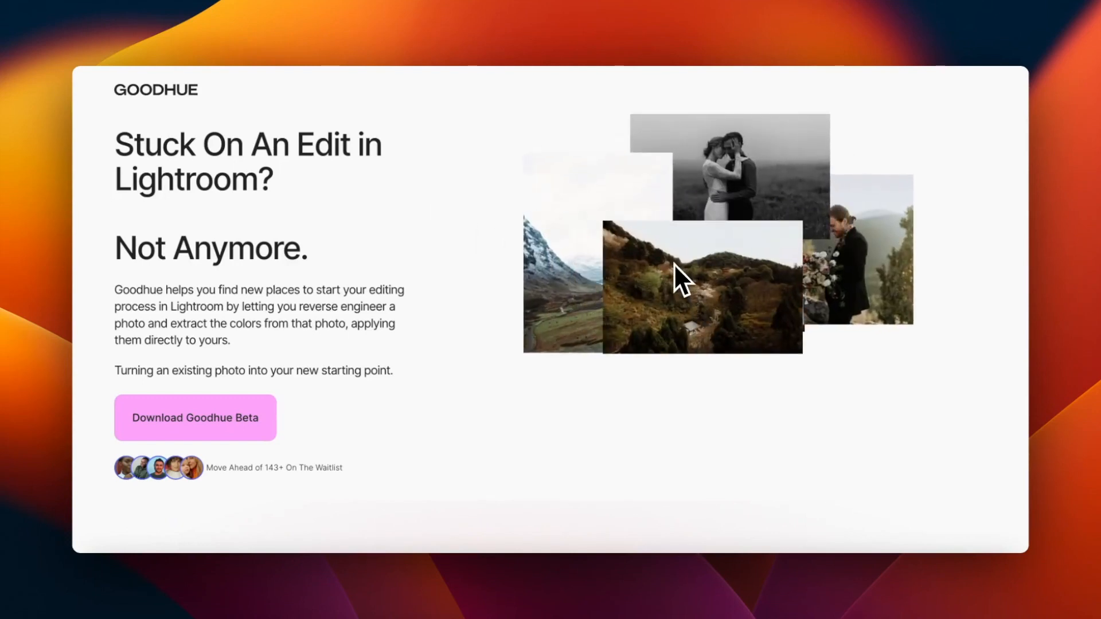
# Scroll the Goodhue landing page to the source, extract and edit steps
pyautogui.scroll(-3)
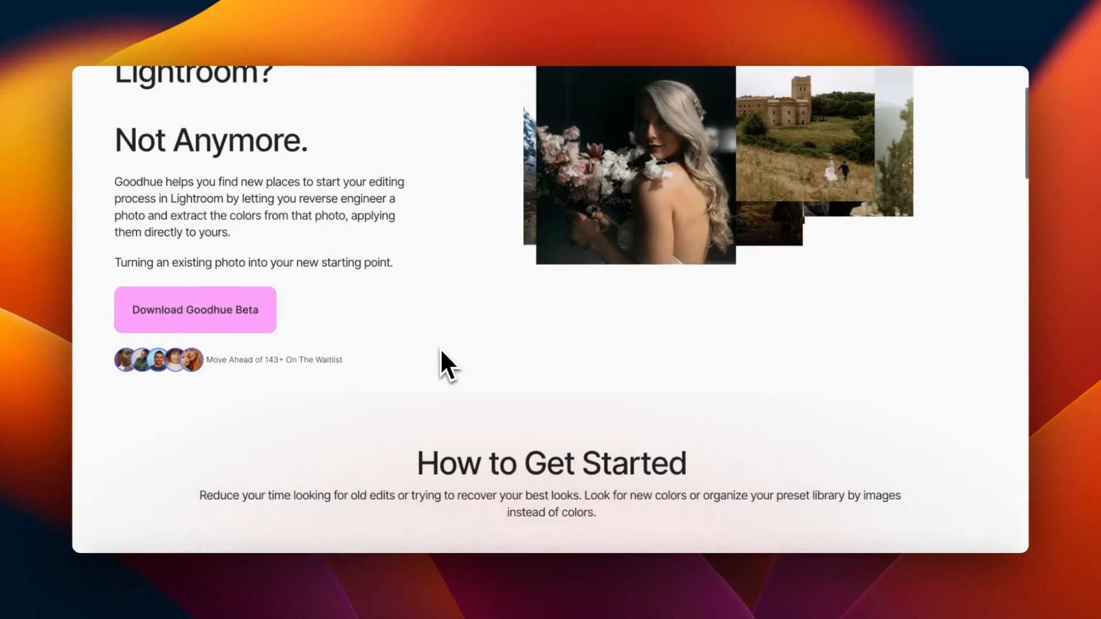
pyautogui.scroll(-3)
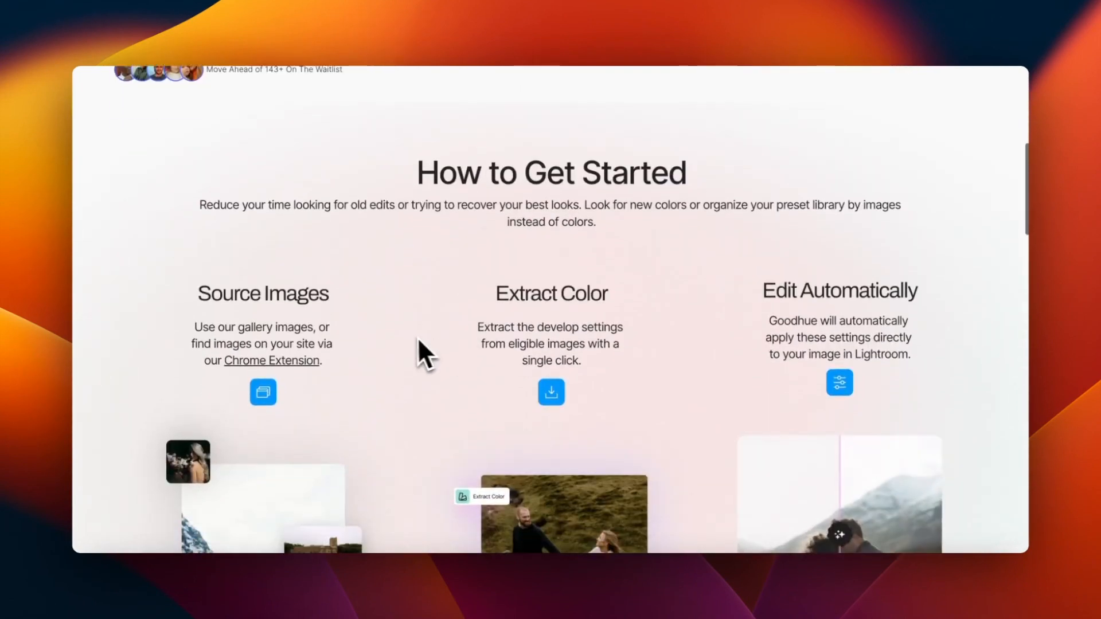
pyautogui.moveTo(271, 360)
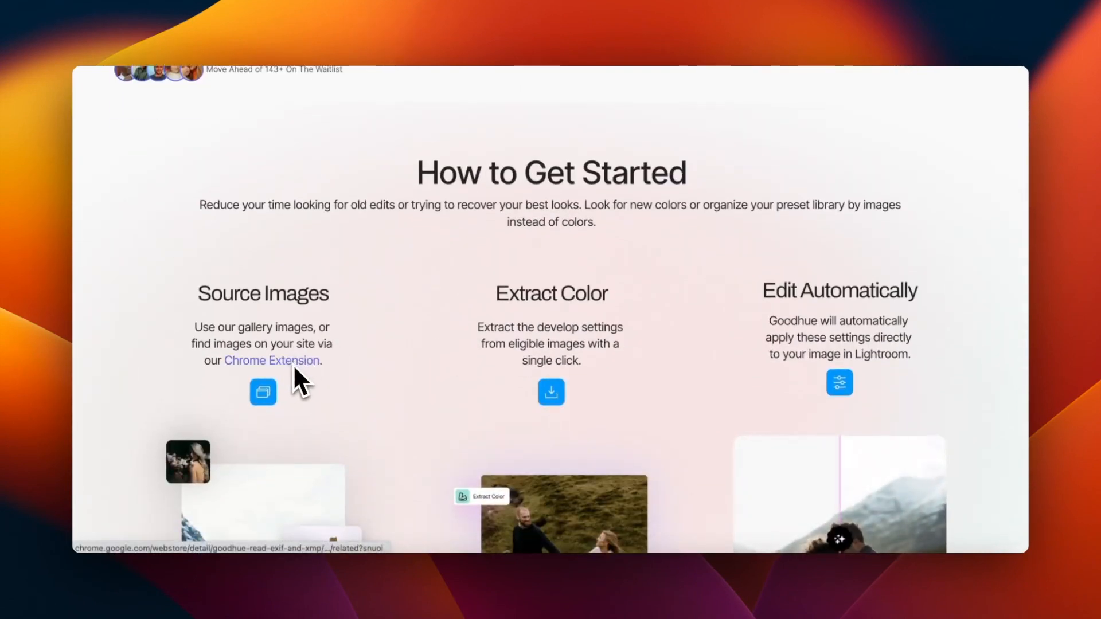
pyautogui.moveTo(272, 360)
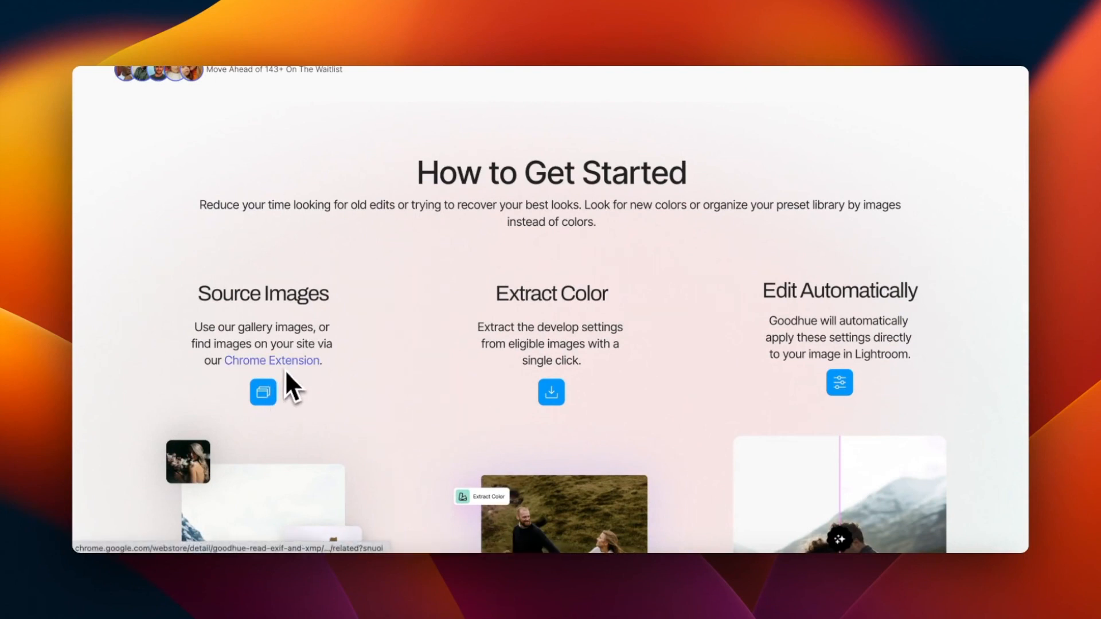
# Open the Goodhue – Read EXIF and XMP Information listing in the Chrome Web Store
pyautogui.click(272, 360)
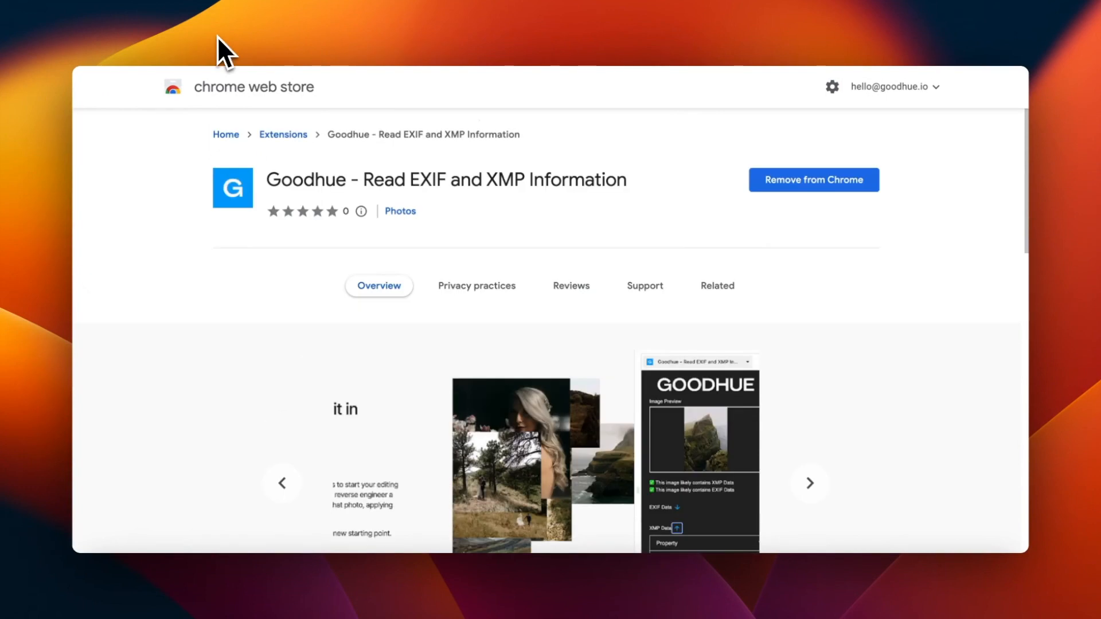
# Show the mountain wedding photo's EXIF and XMP data in the Goodhue panel
pyautogui.rightClick(478, 450)
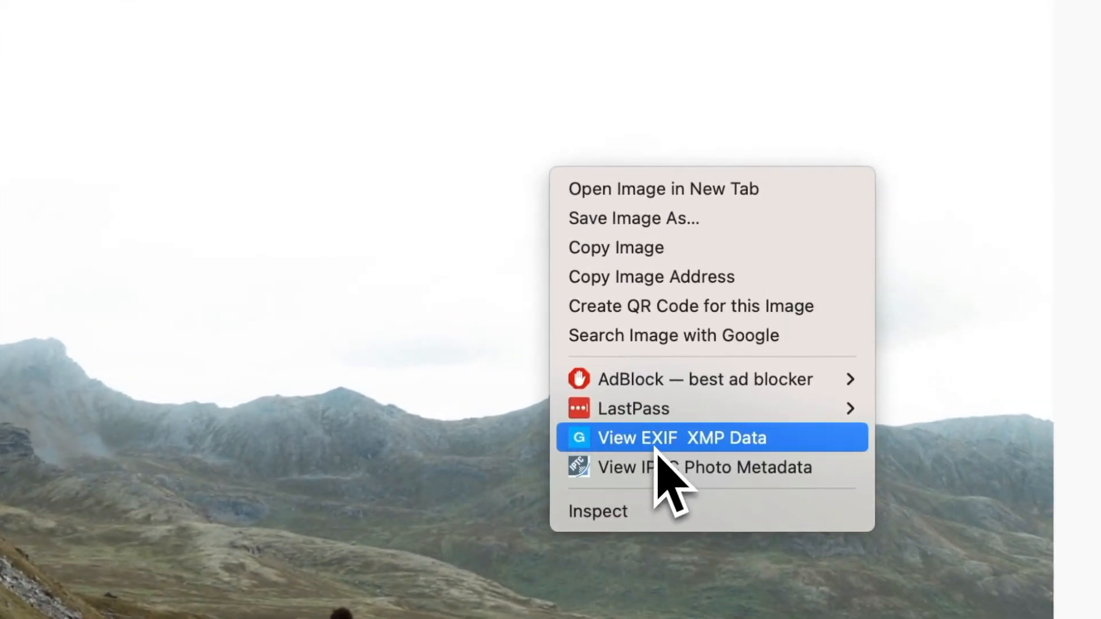
pyautogui.click(679, 438)
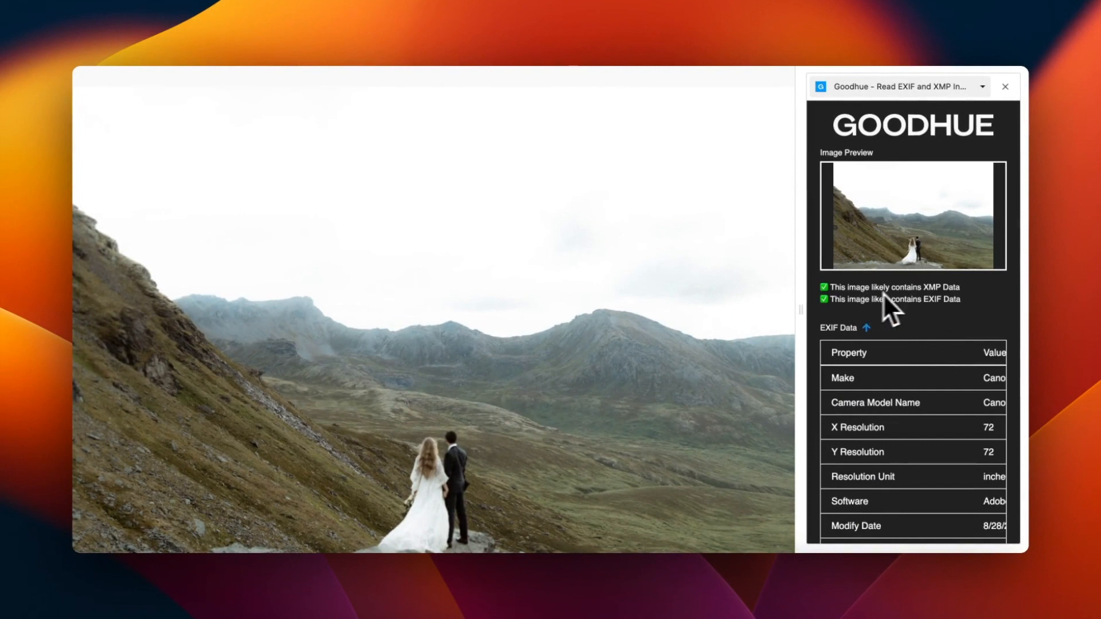
# Scroll through the Goodhue EXIF Data table for the wedding photo
pyautogui.scroll(-3)
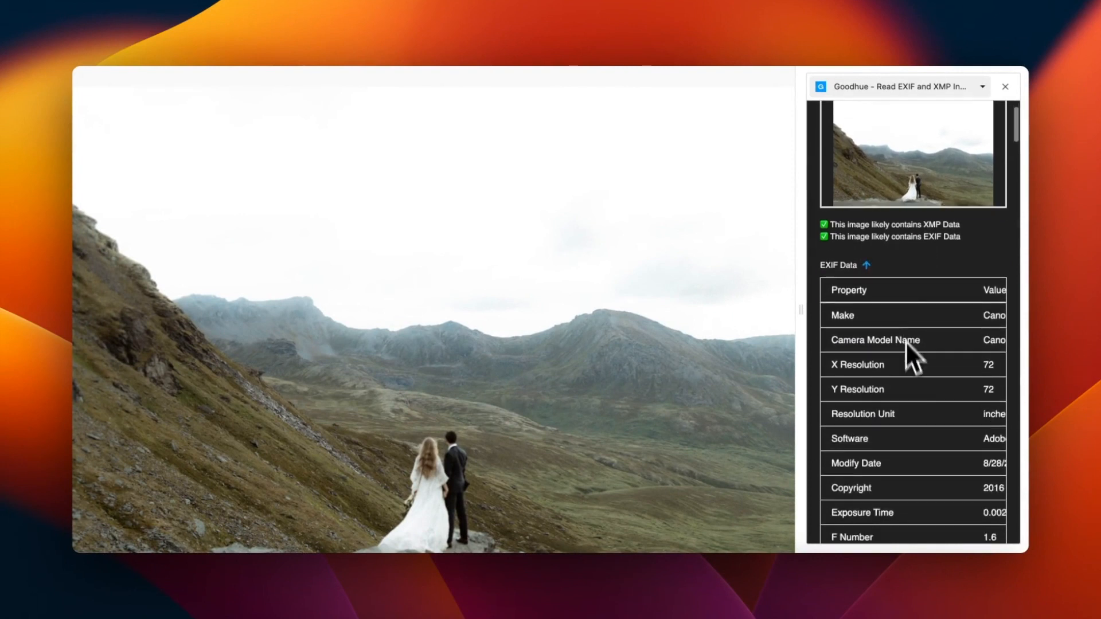
pyautogui.scroll(-3)
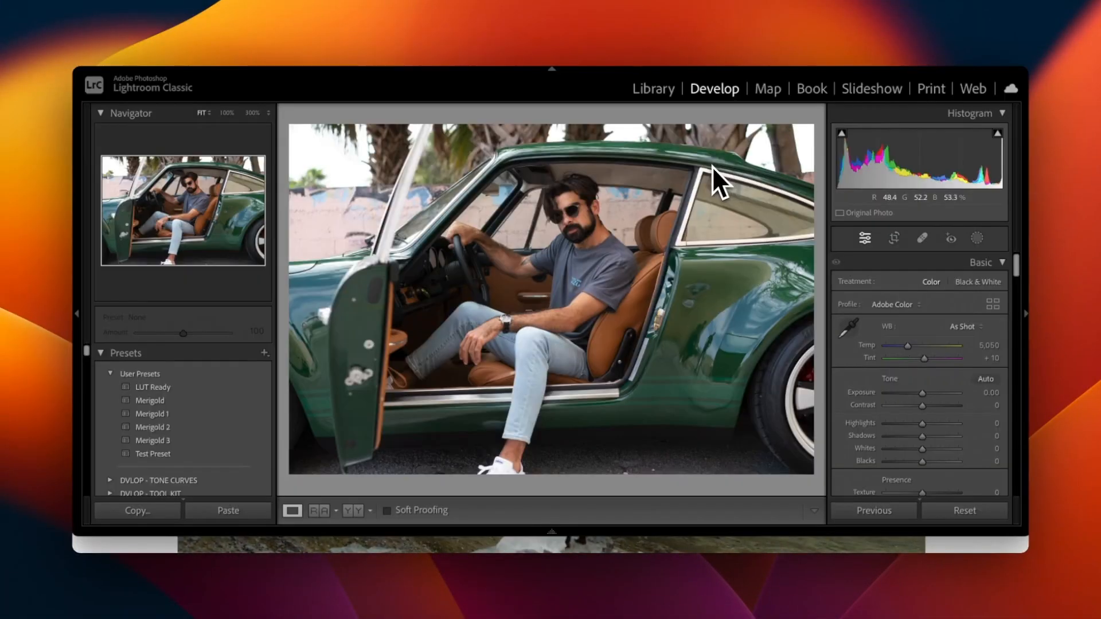
pyautogui.moveTo(667, 175)
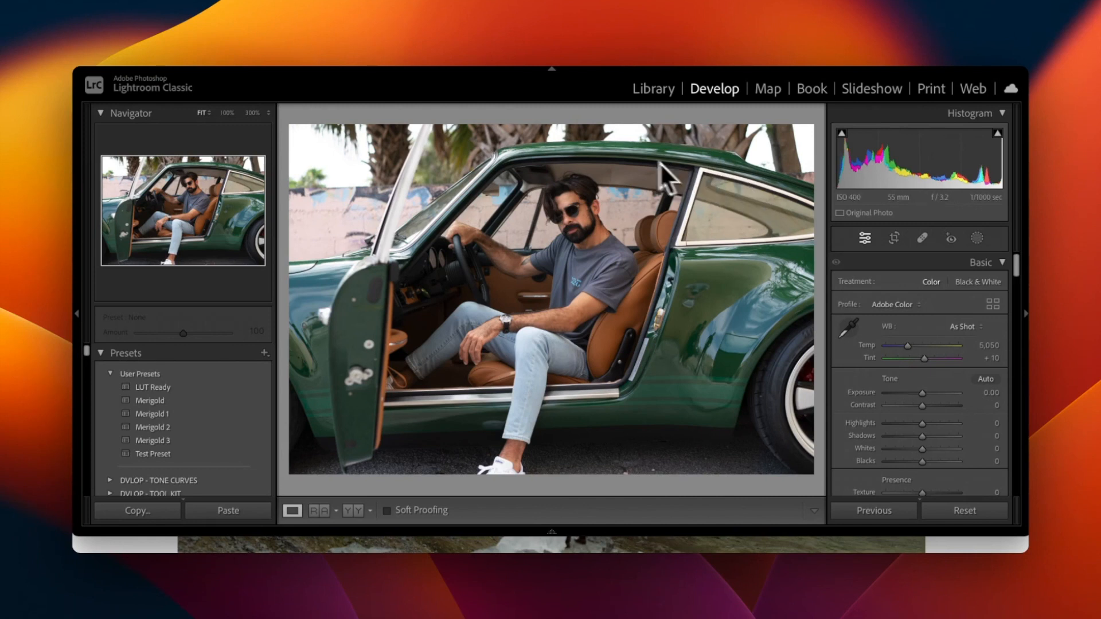
pyautogui.moveTo(231, 37)
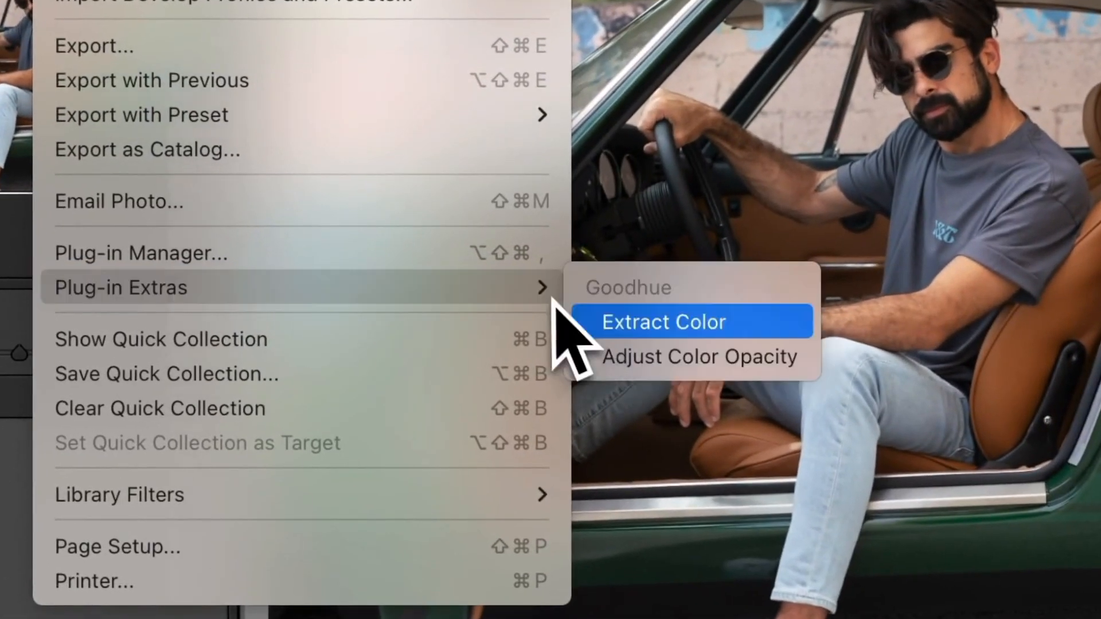
# Extract colour from kris-4205.jpg in Test Images onto the man-in-green-car photo
pyautogui.click(662, 322)
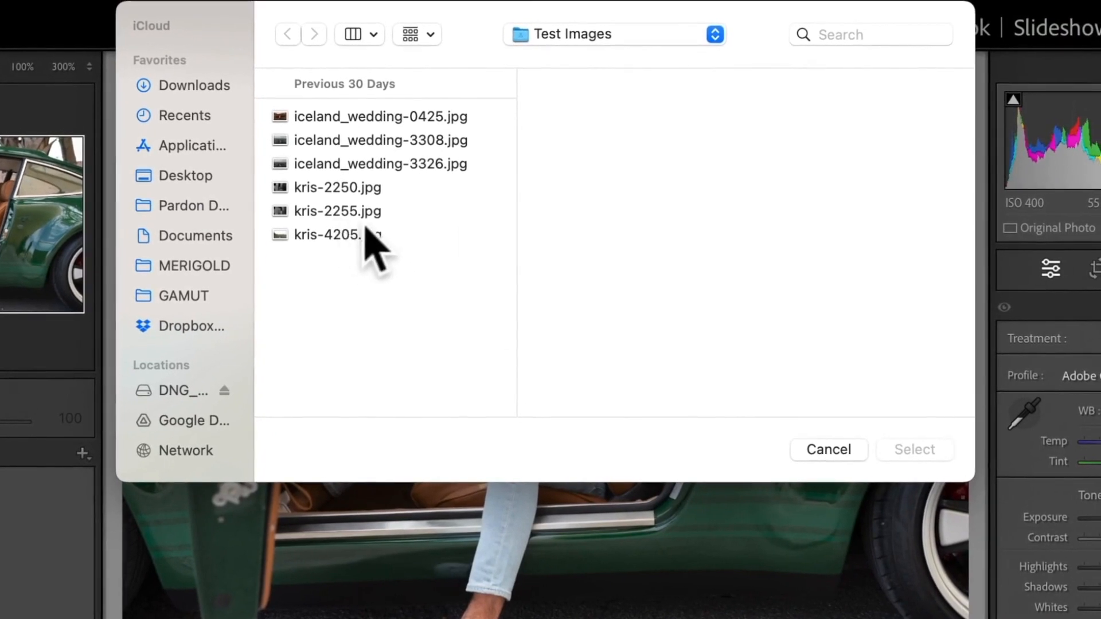
pyautogui.click(337, 235)
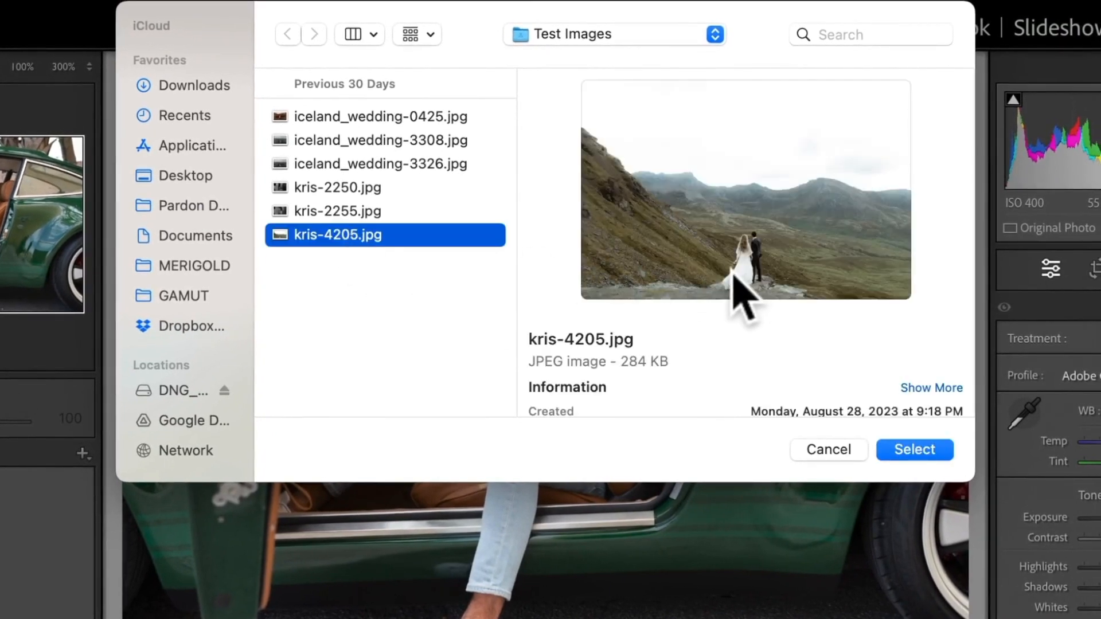
pyautogui.moveTo(832, 404)
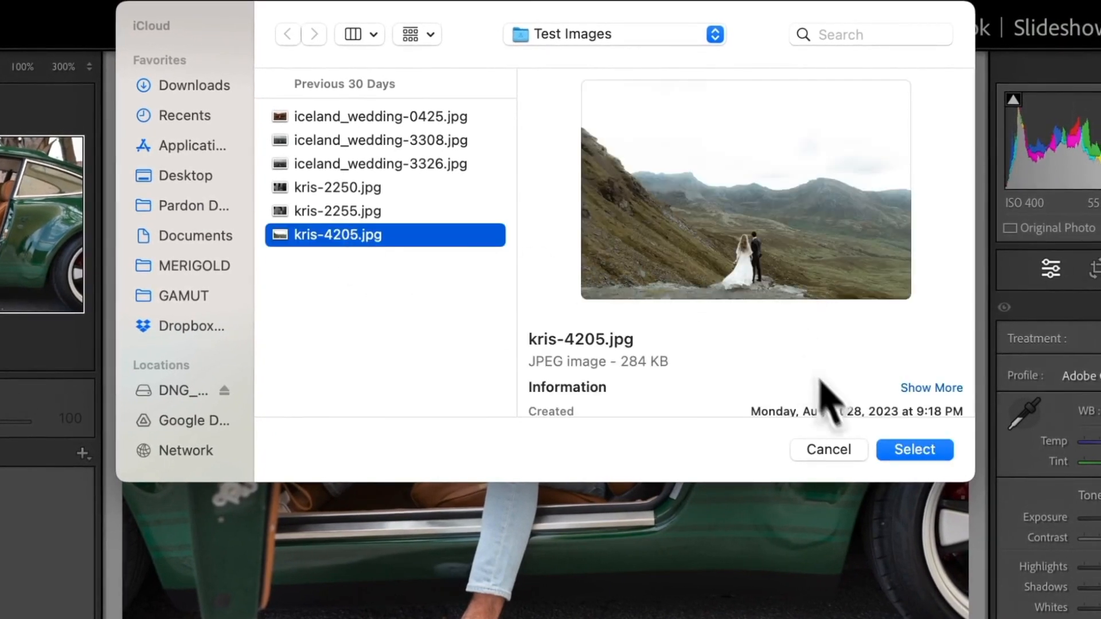
pyautogui.click(914, 450)
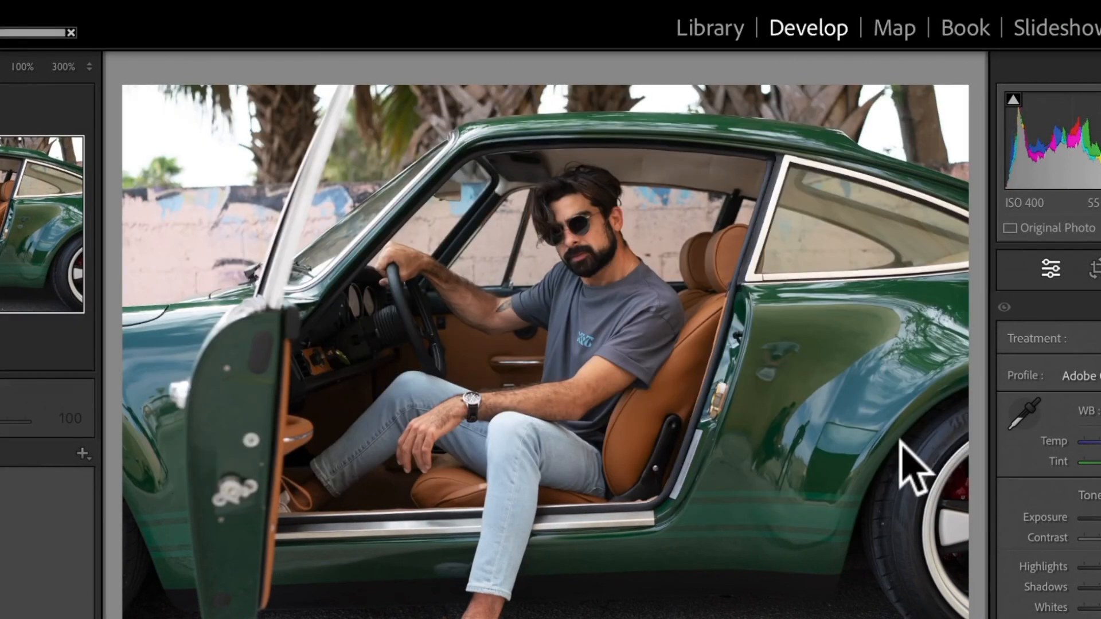